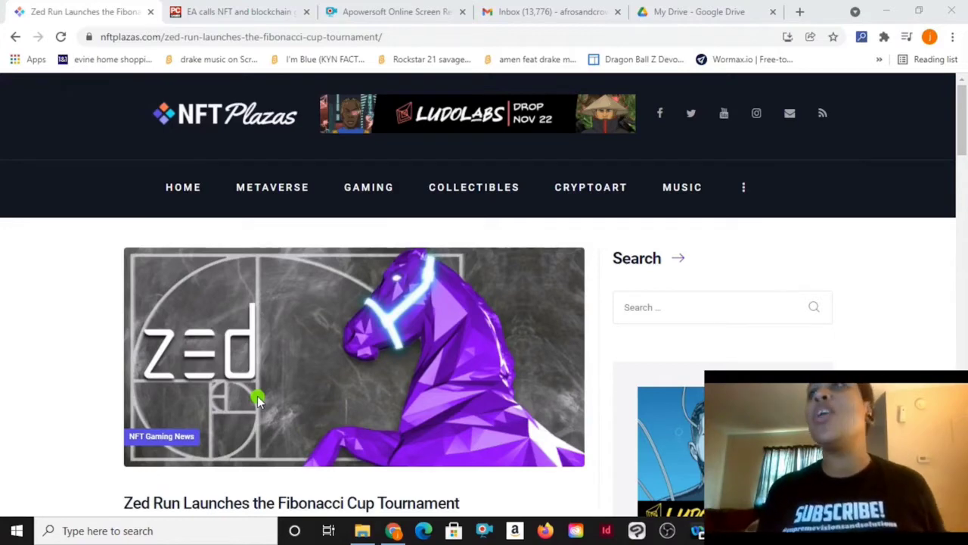
pyautogui.moveTo(961, 136)
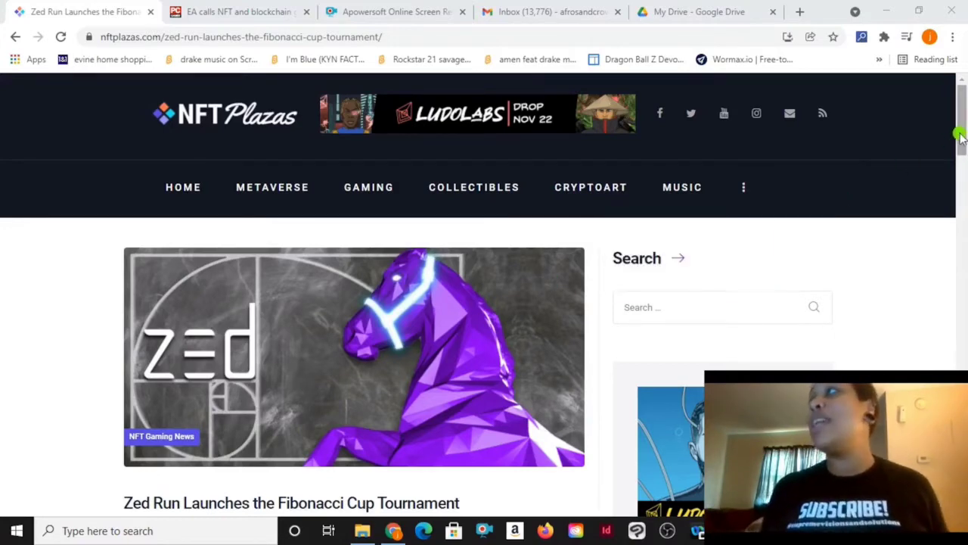
# Scroll past the header image to the Zed Run article's opening paragraphs.
pyautogui.scroll(-3)
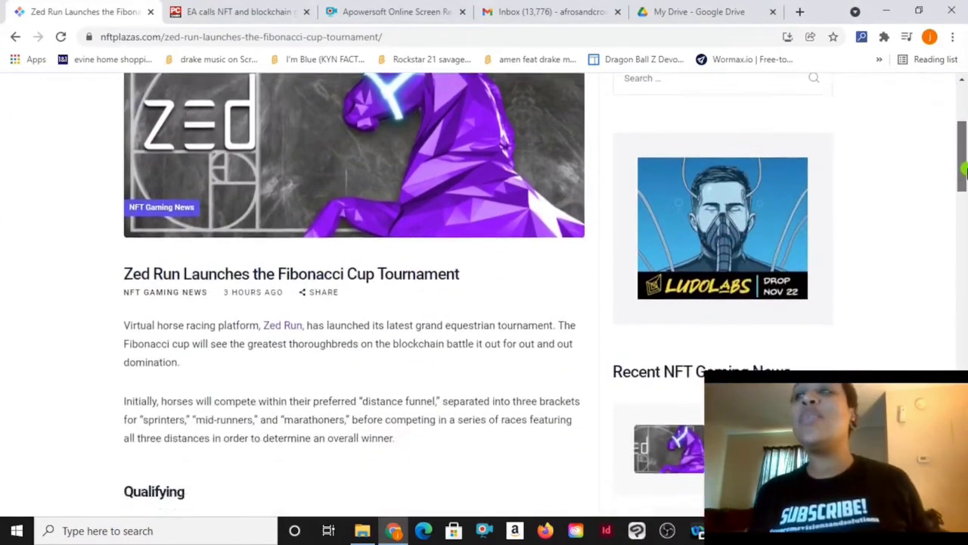
pyautogui.scroll(-3)
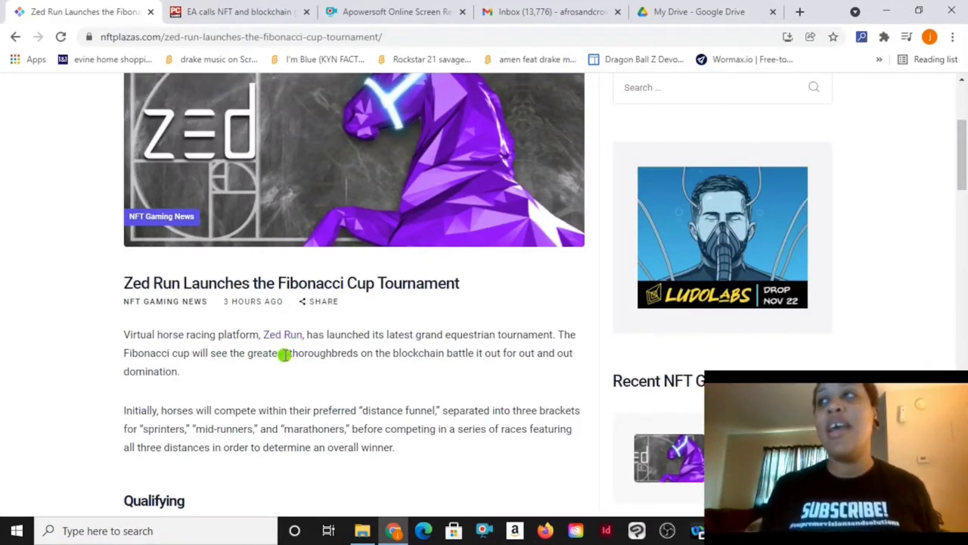
pyautogui.moveTo(372, 370)
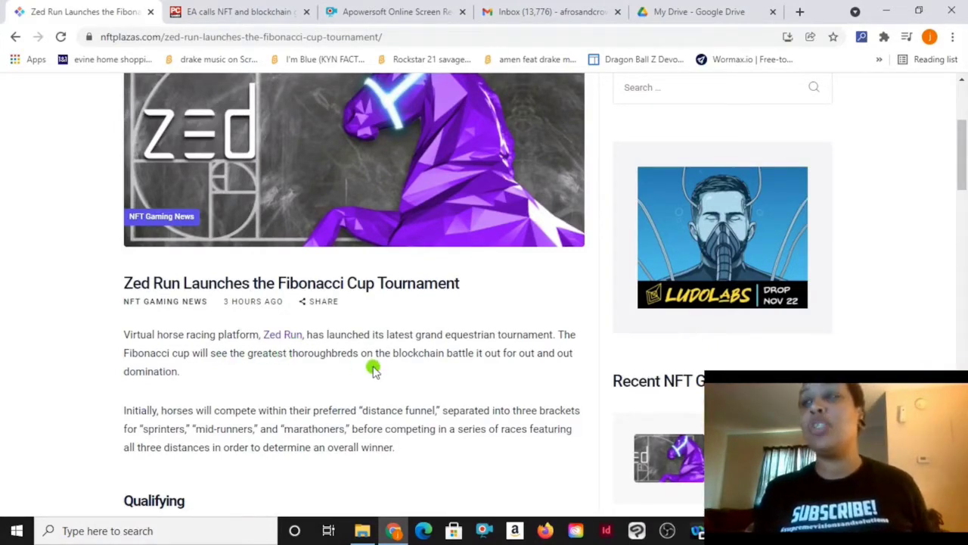
pyautogui.moveTo(242, 379)
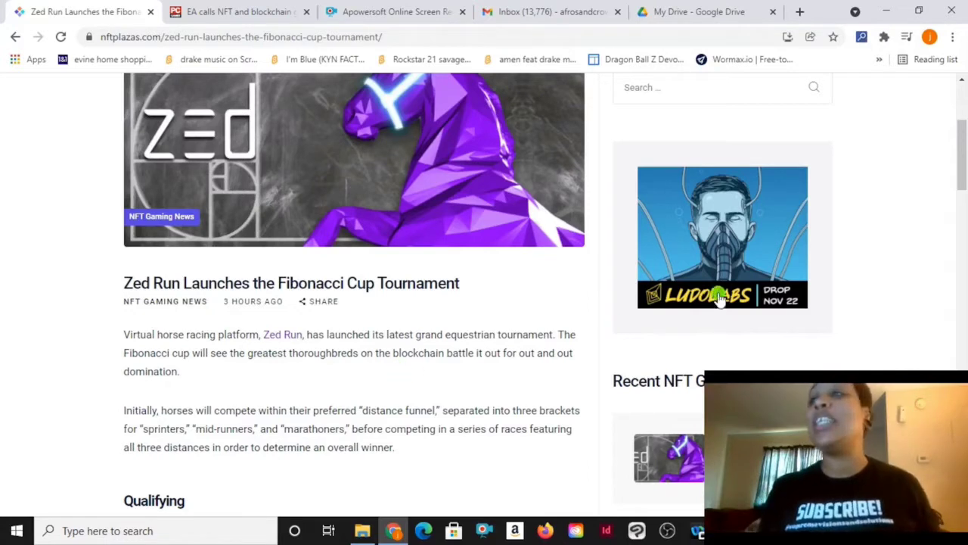
pyautogui.moveTo(246, 466)
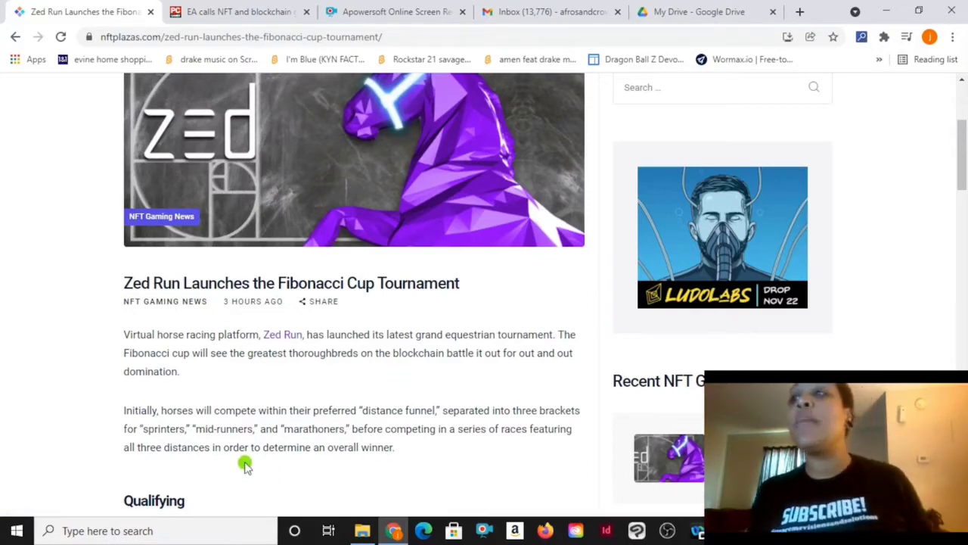
pyautogui.moveTo(422, 423)
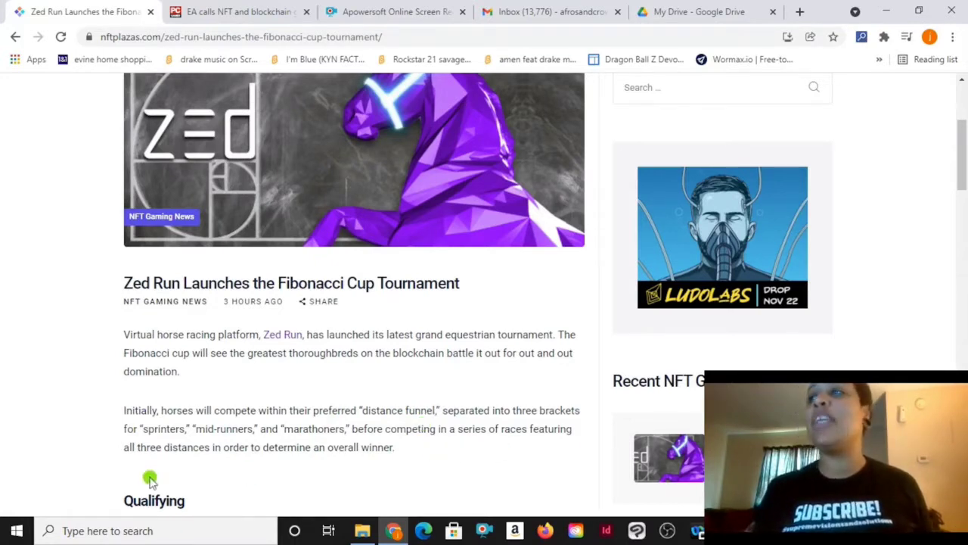
pyautogui.moveTo(306, 475)
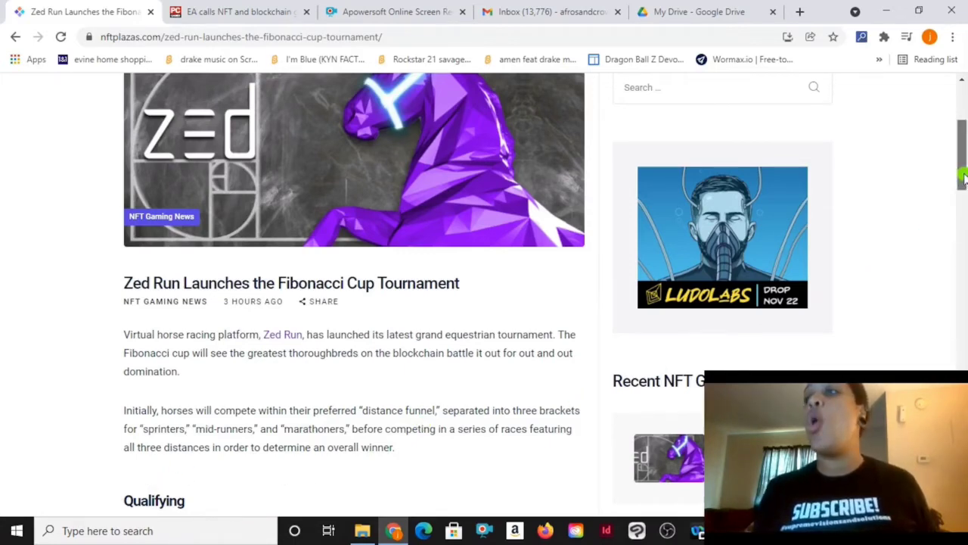
# Scroll down to the Qualifying and Finals sections covering rules and prize pool.
pyautogui.scroll(-3)
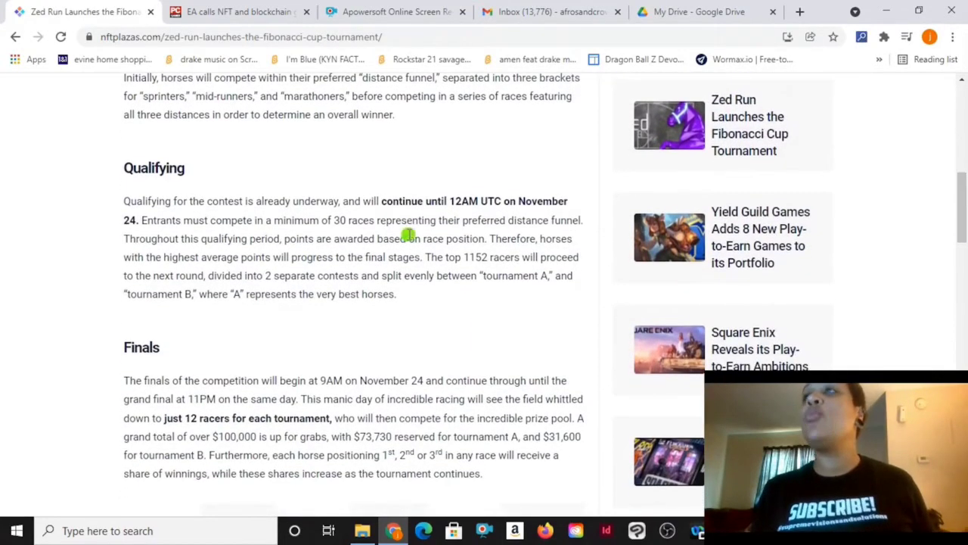
pyautogui.moveTo(384, 220)
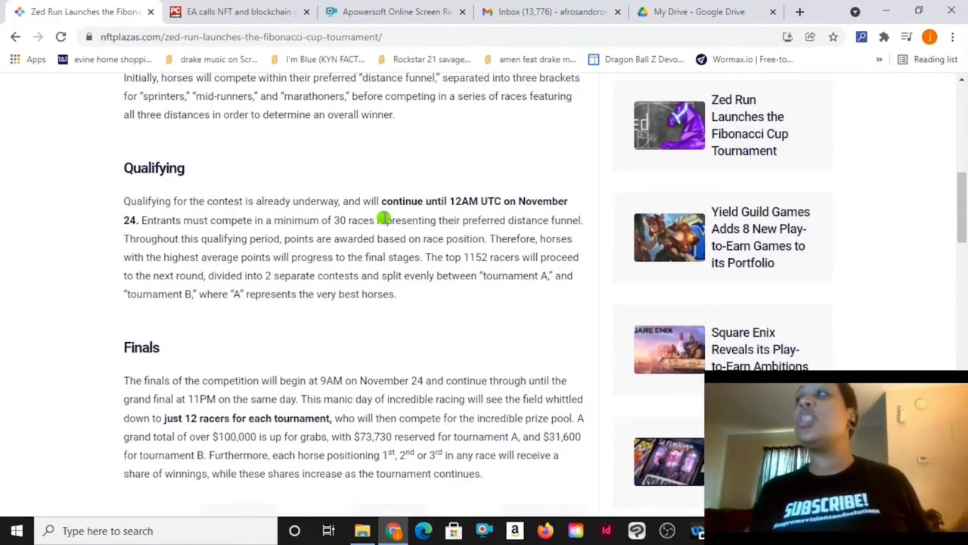
pyautogui.moveTo(315, 324)
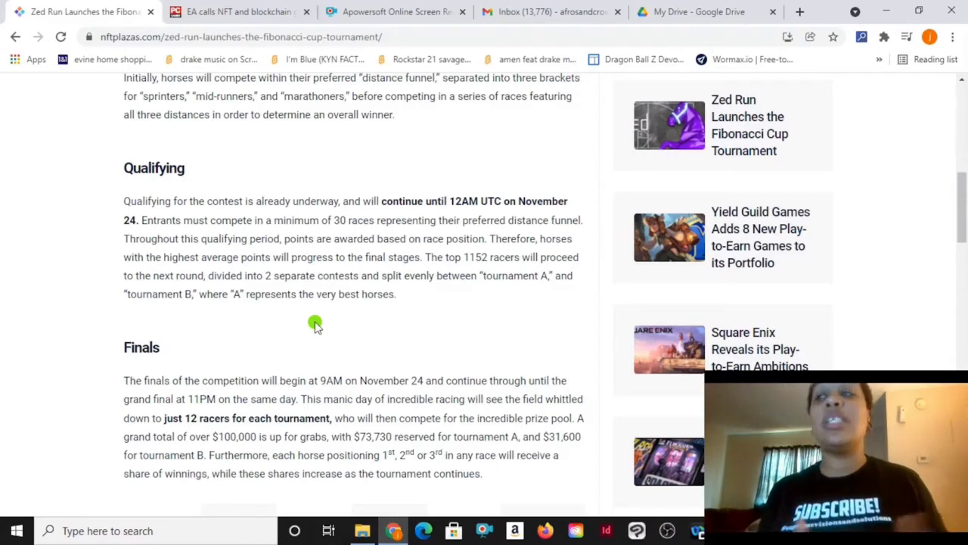
pyautogui.moveTo(937, 196)
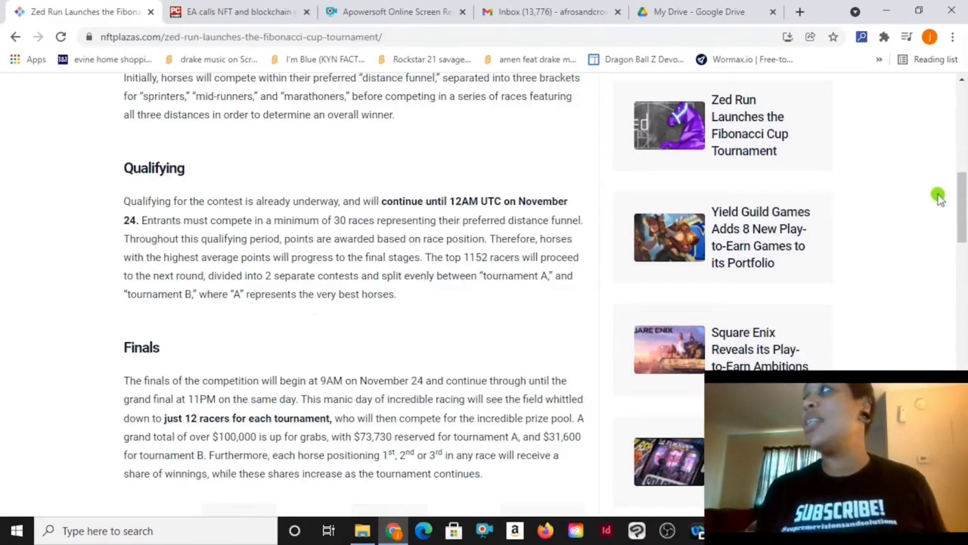
# Scroll to the tournament bracket diagram, then back up to the article's top.
pyautogui.scroll(-3)
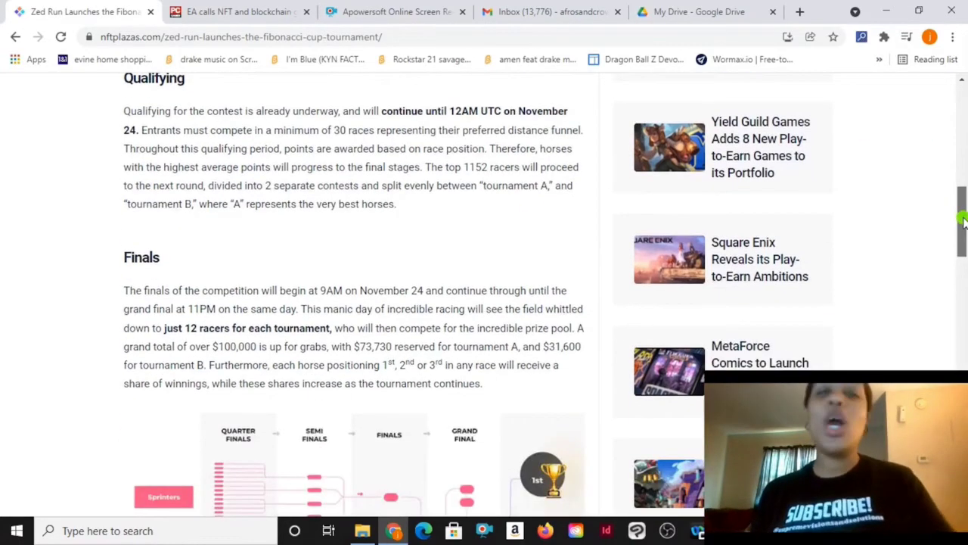
pyautogui.scroll(-3)
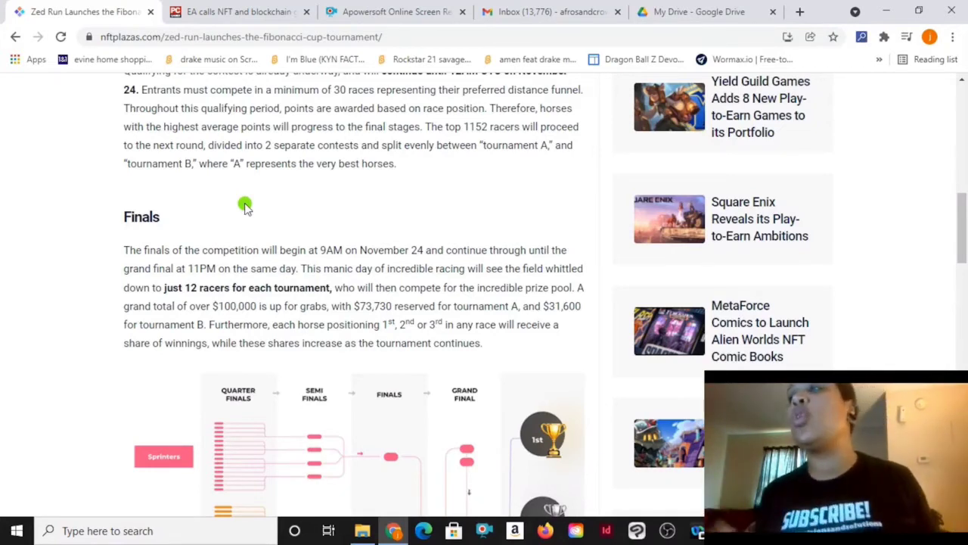
pyautogui.moveTo(947, 209)
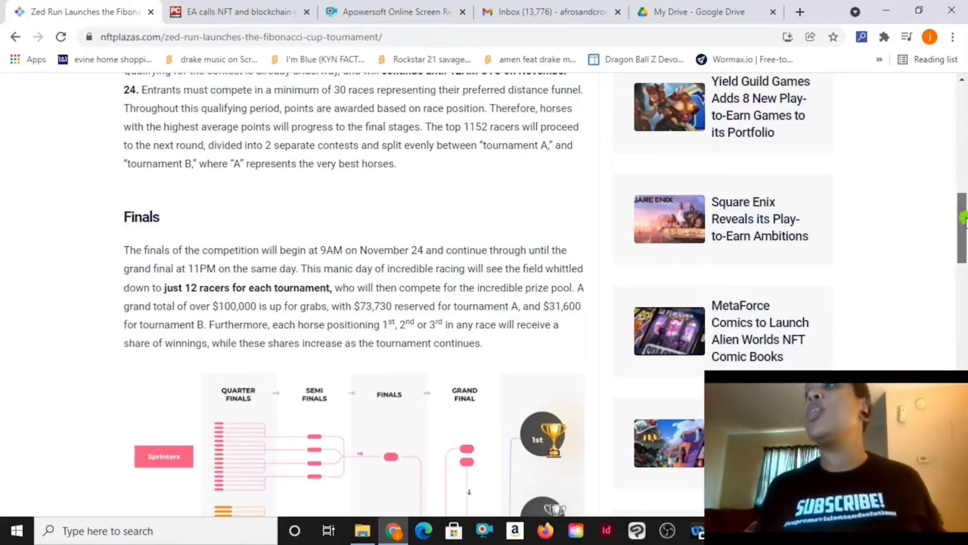
pyautogui.scroll(-3)
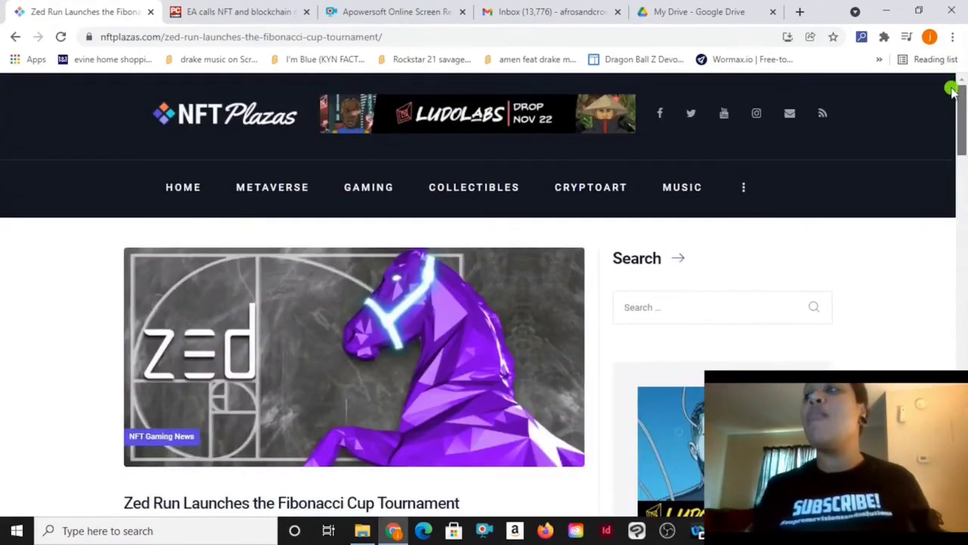
# Scroll the Zed Run page while the PC Gamer EA article opens in another tab.
pyautogui.scroll(-3)
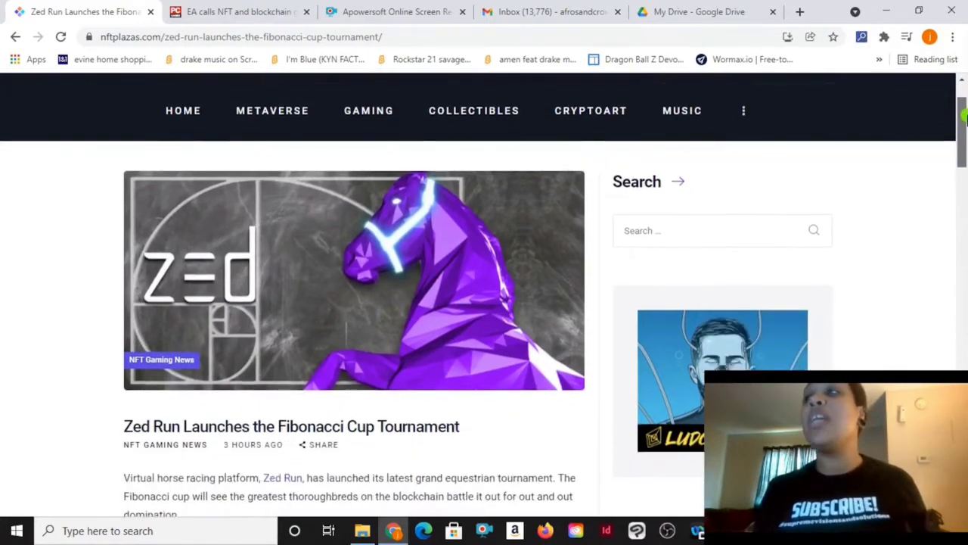
pyautogui.scroll(-3)
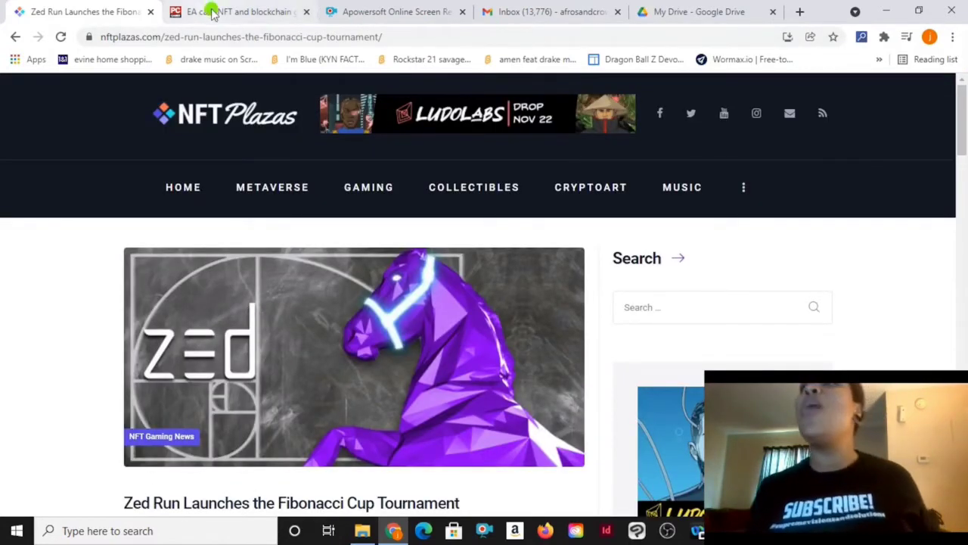
# Switch to the 'EA calls NFT and blockchain' tab and close the Zed Run tab.
pyautogui.click(239, 11)
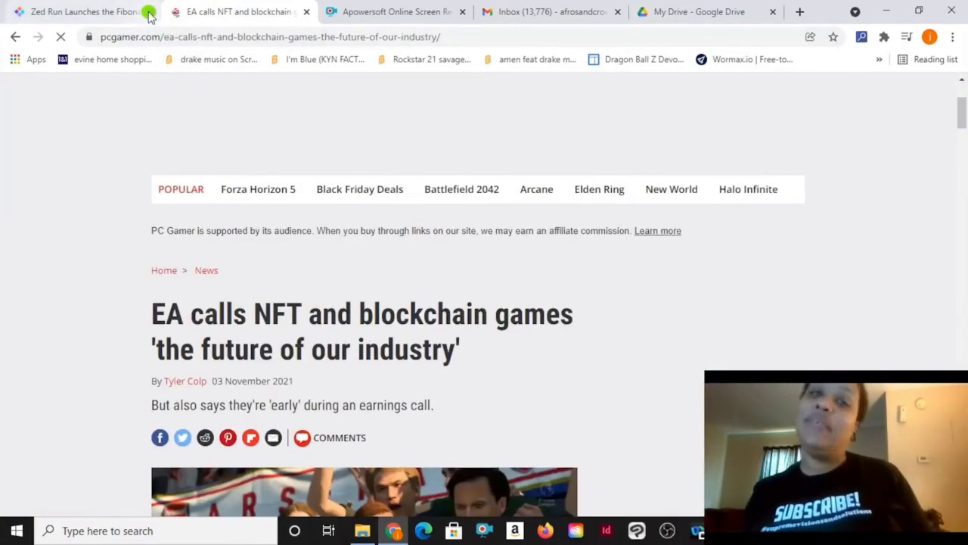
pyautogui.click(150, 14)
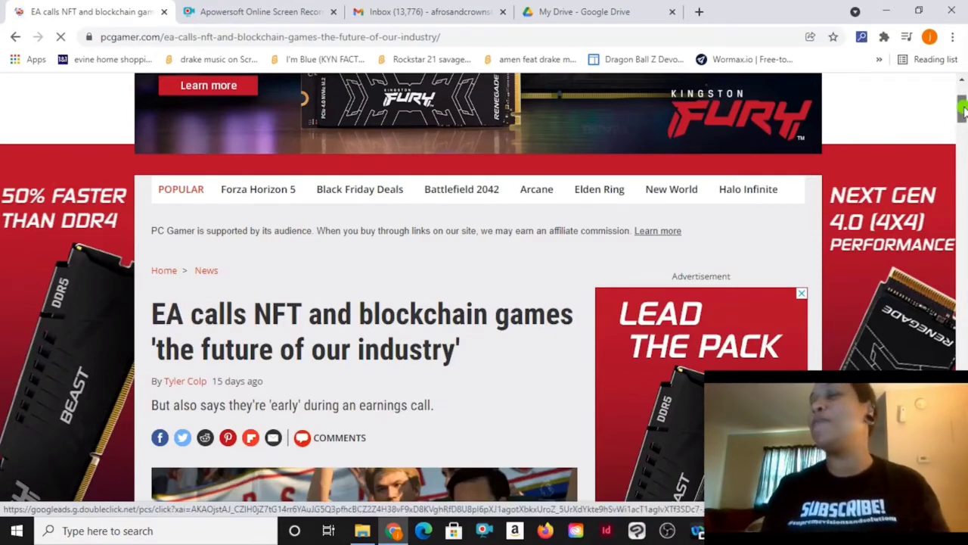
pyautogui.scroll(-3)
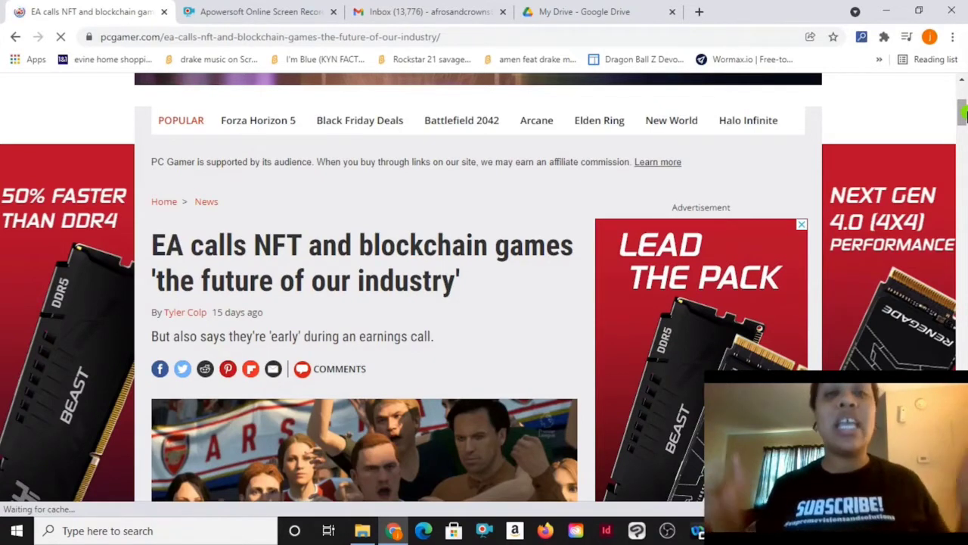
pyautogui.click(801, 225)
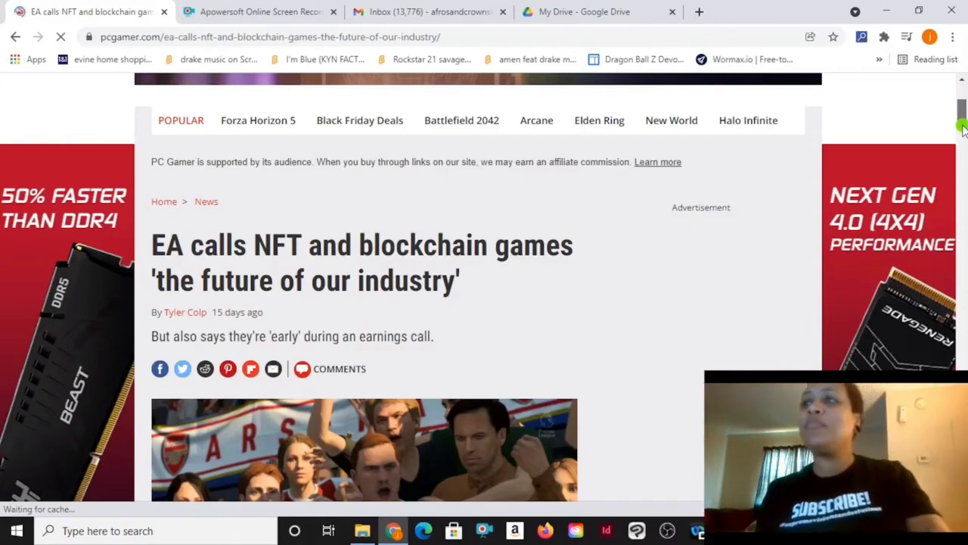
# Scroll past the article image to Andrew Wilson's quote on collectible digital content.
pyautogui.scroll(-3)
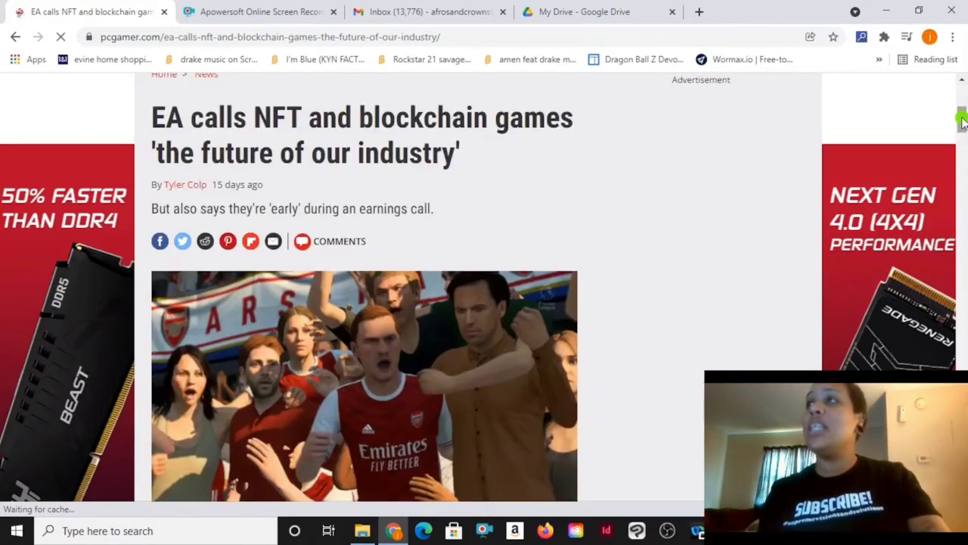
pyautogui.scroll(-3)
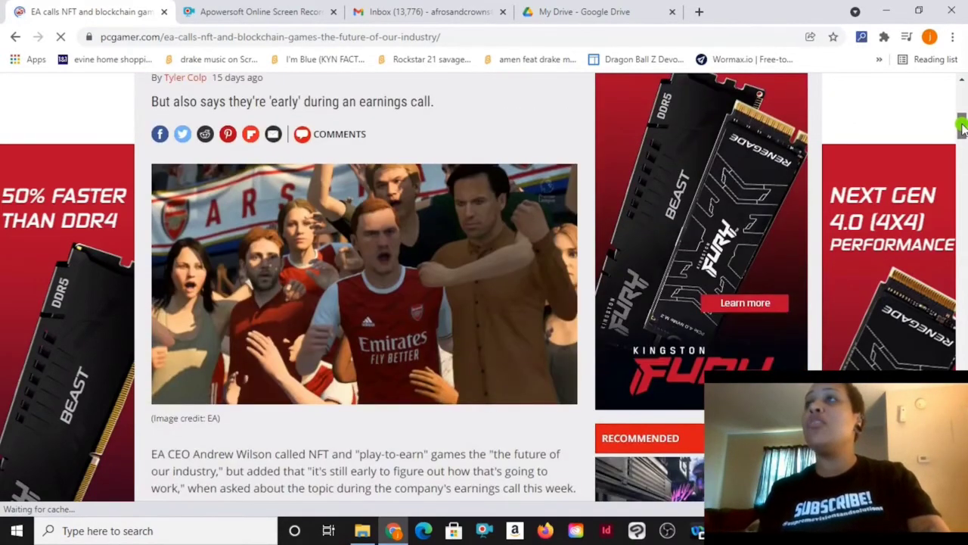
pyautogui.scroll(-3)
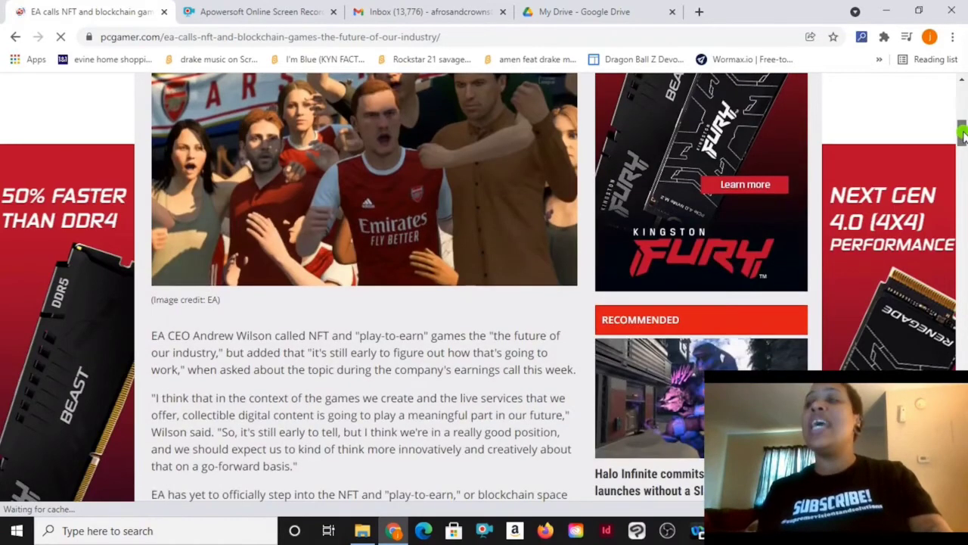
pyautogui.scroll(-3)
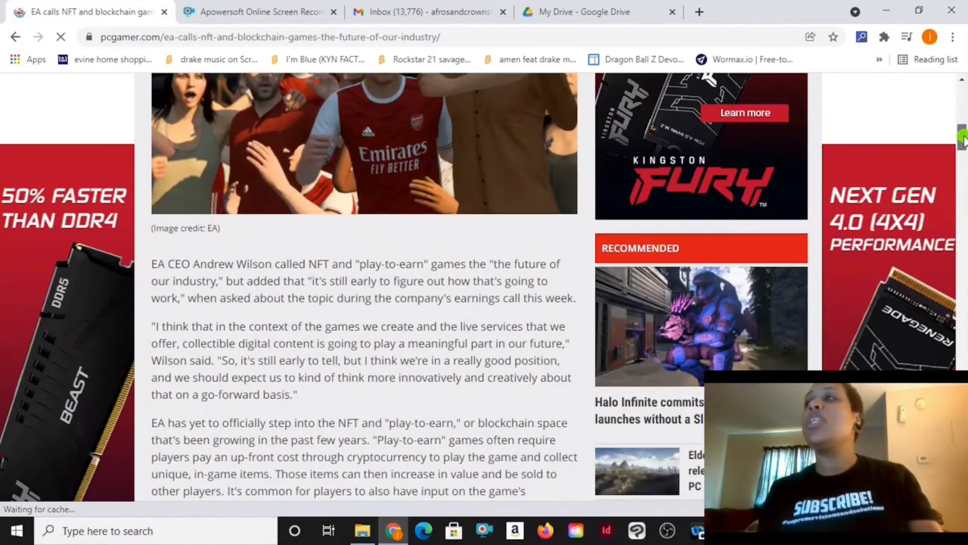
pyautogui.moveTo(484, 284)
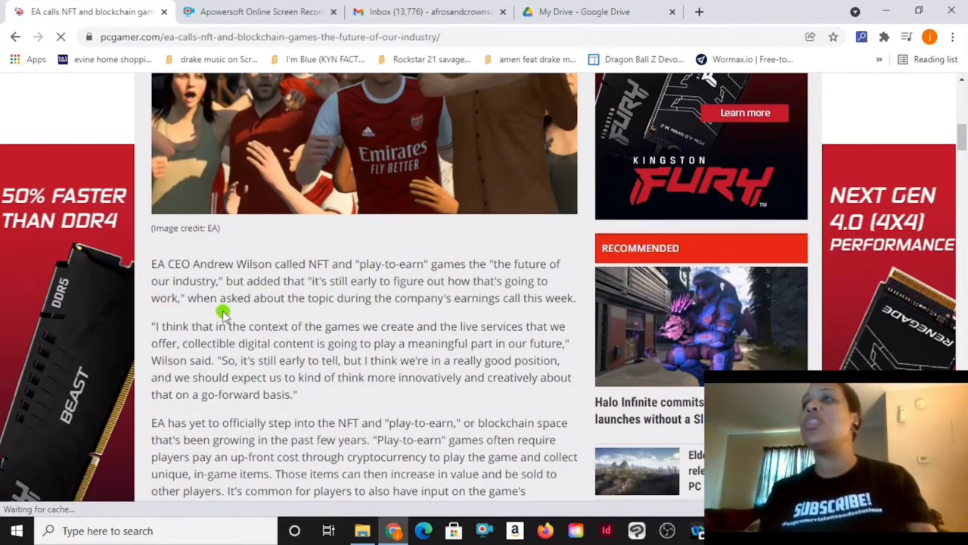
pyautogui.moveTo(503, 324)
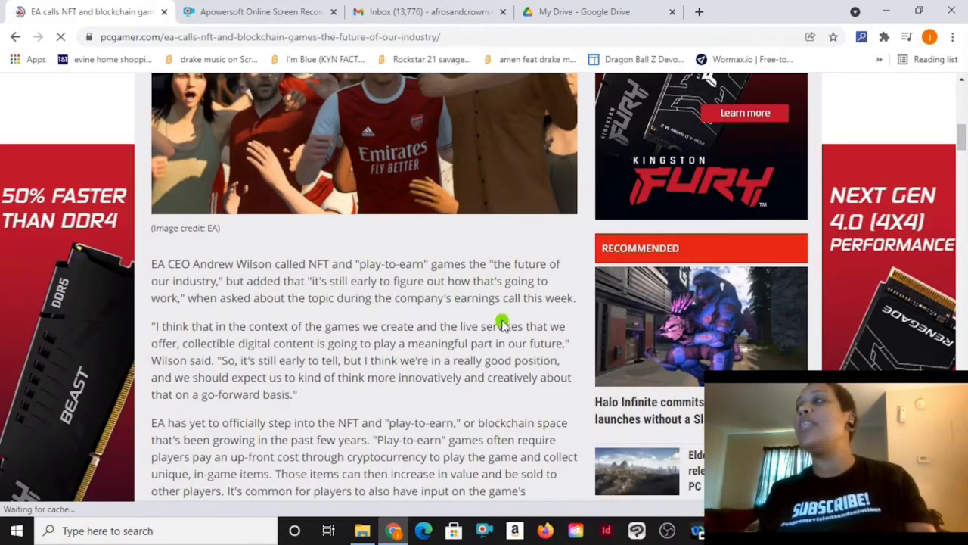
pyautogui.moveTo(279, 348)
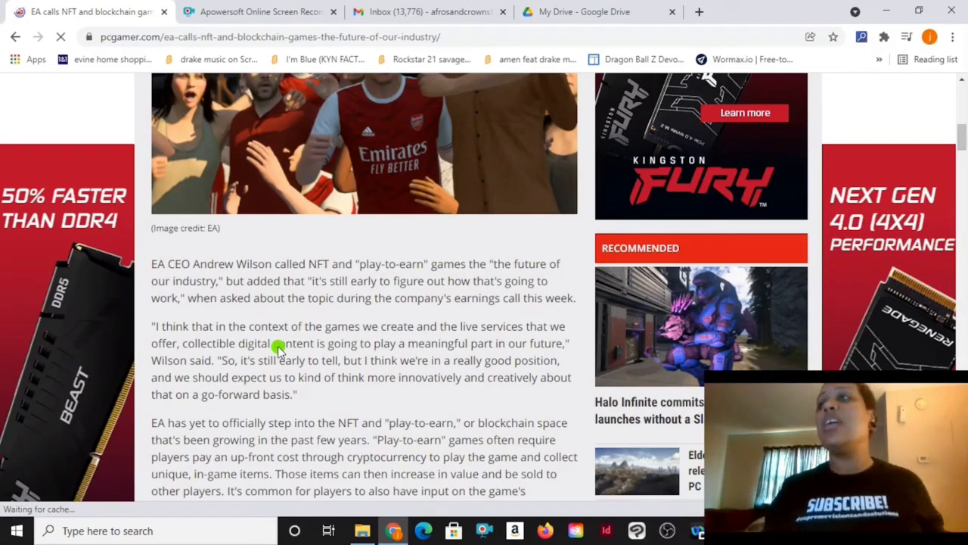
pyautogui.moveTo(354, 411)
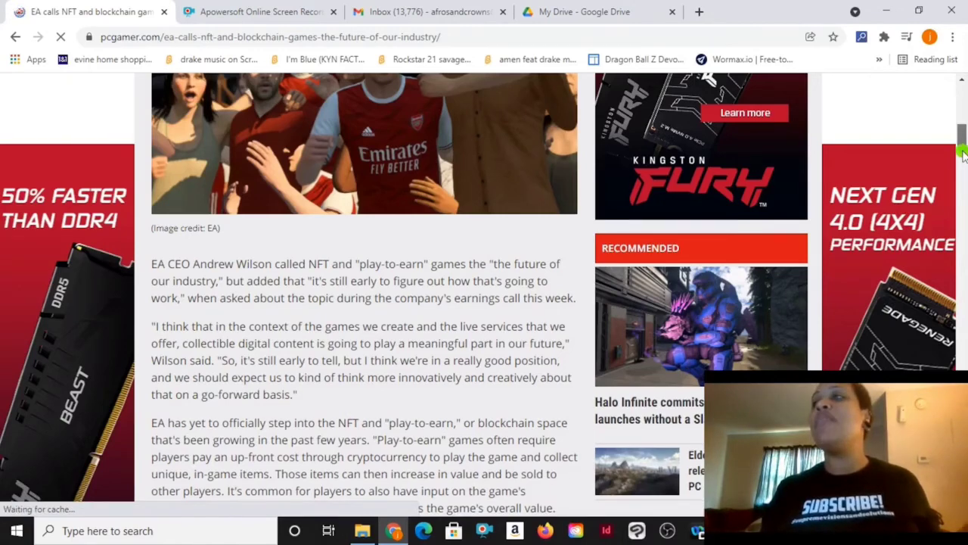
# Read the play-to-earn paragraph above Sponsored Links, then scroll back toward the header.
pyautogui.scroll(-3)
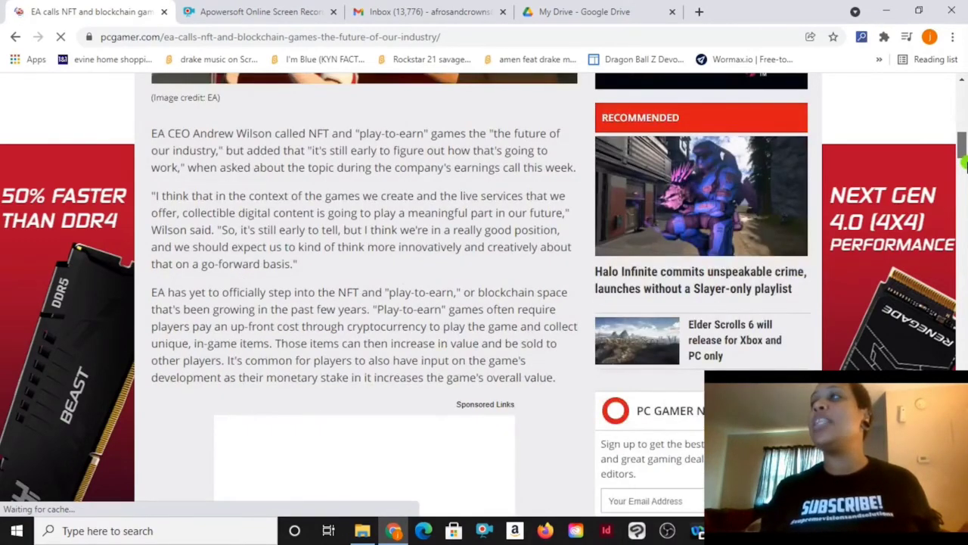
pyautogui.scroll(-3)
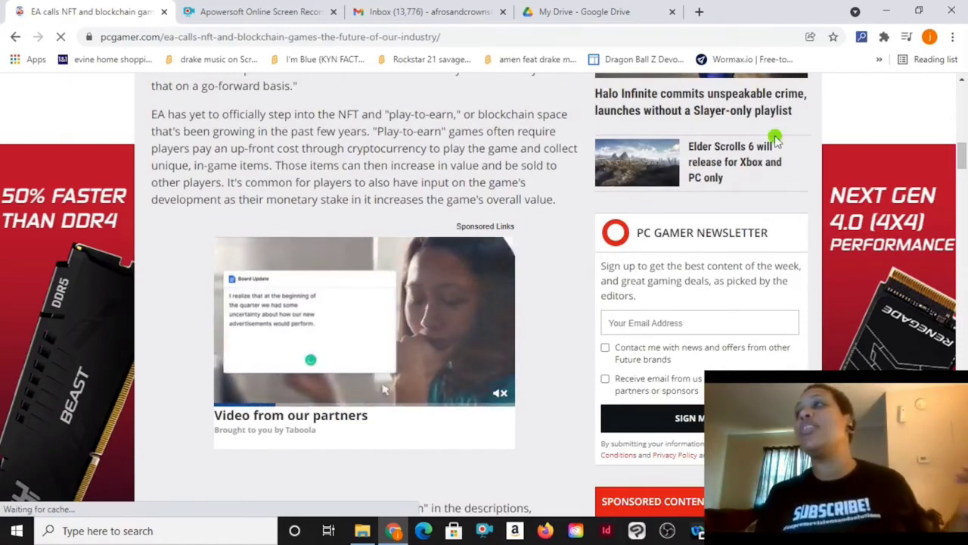
pyautogui.scroll(-3)
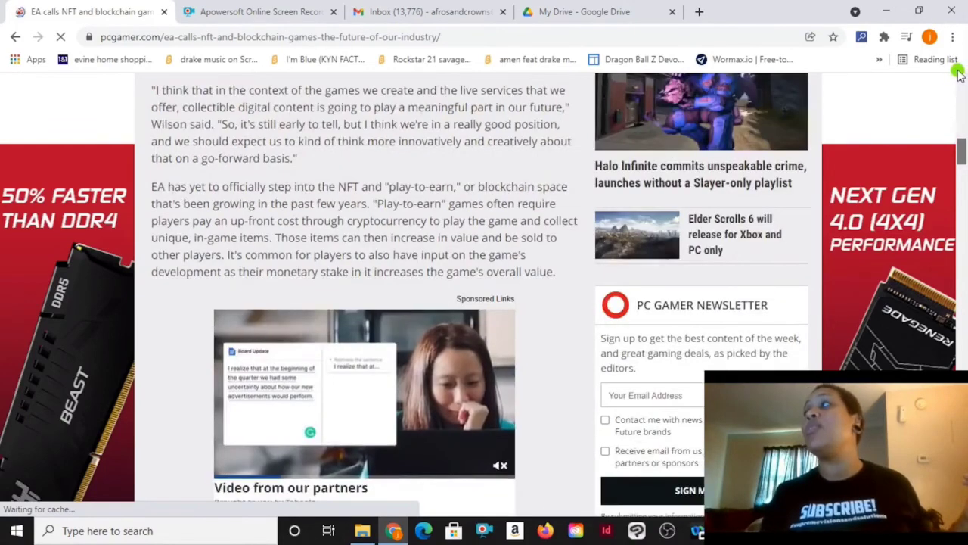
pyautogui.scroll(3)
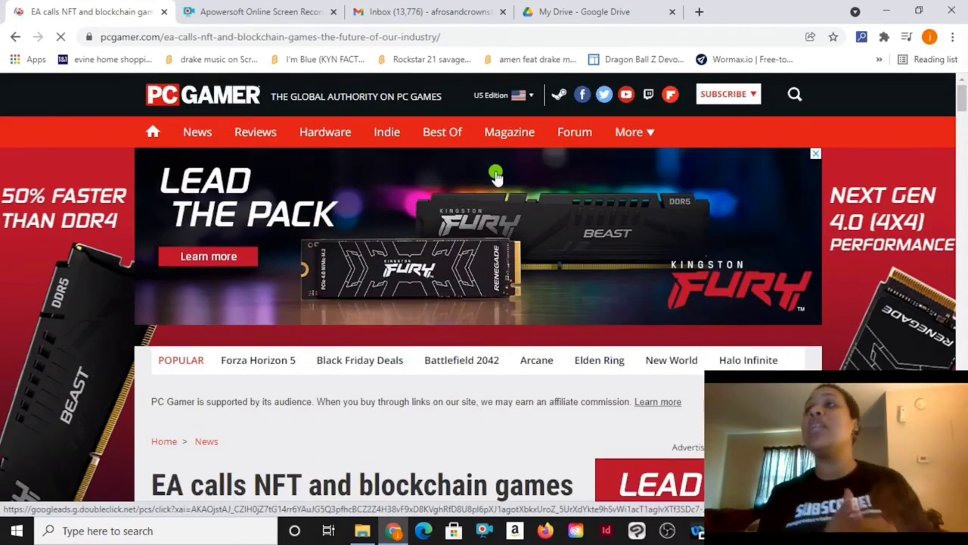